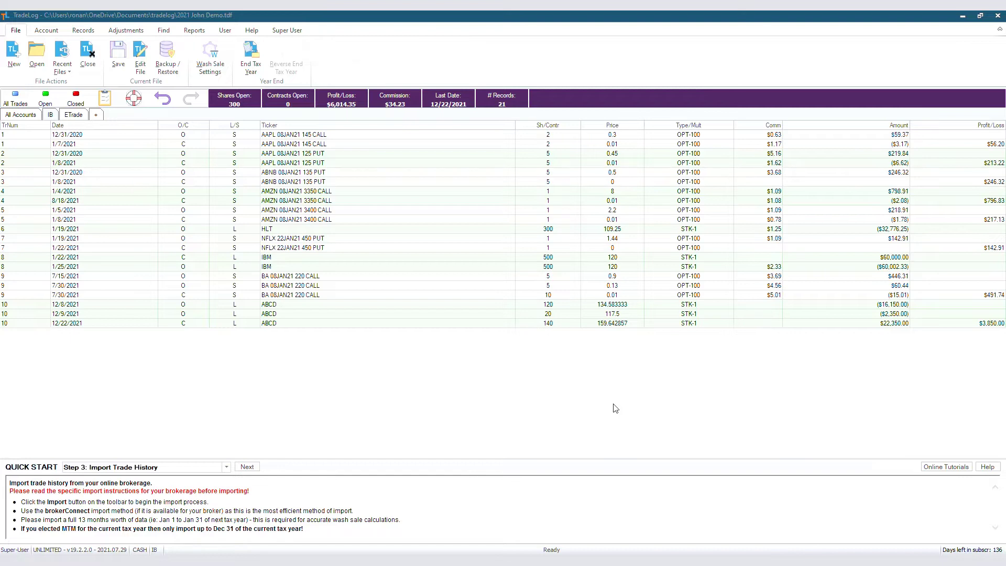
mouse_move(459, 398)
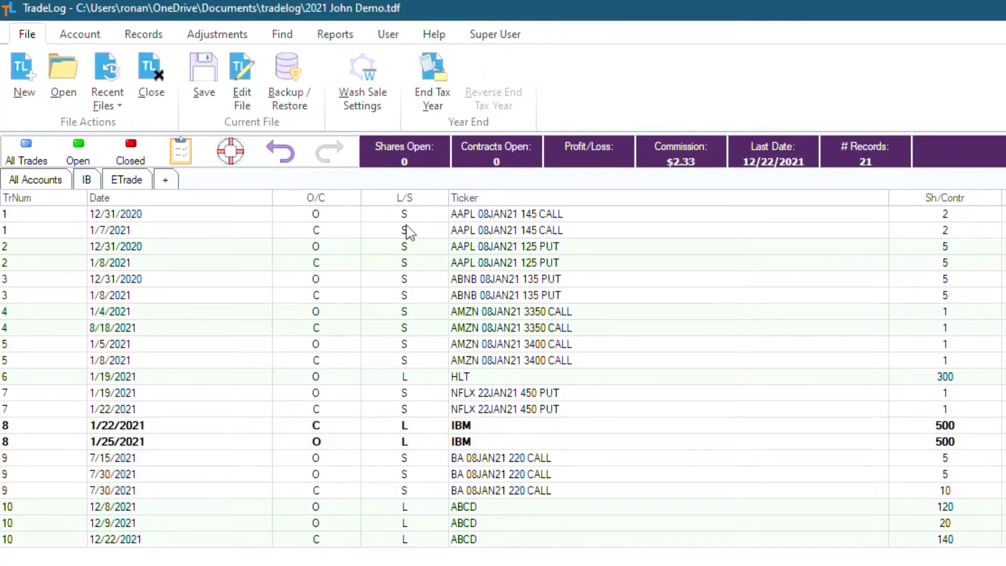
Start the Long/Short fix on the two selected IBM trade records from Adjustments.
click(216, 34)
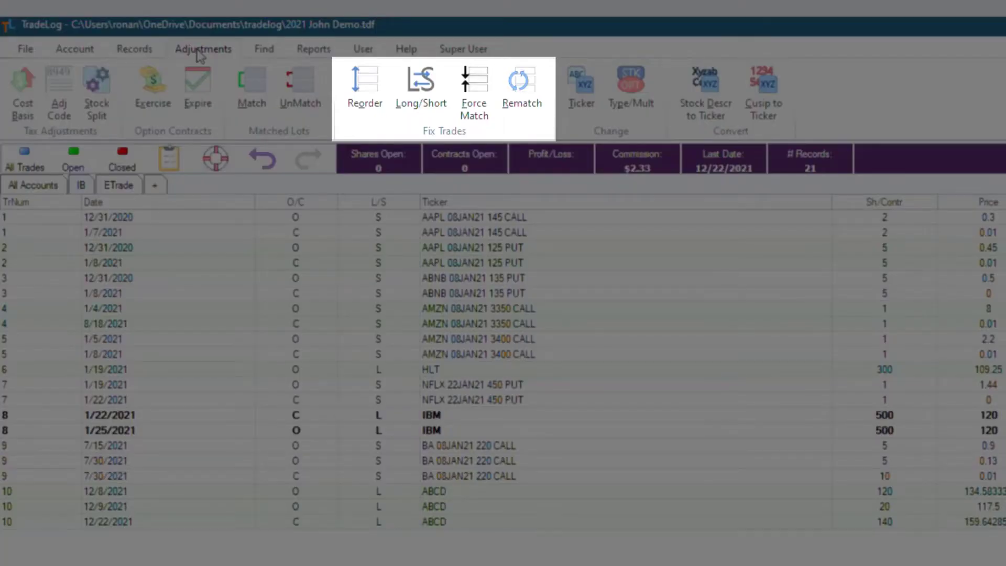
mouse_move(421, 92)
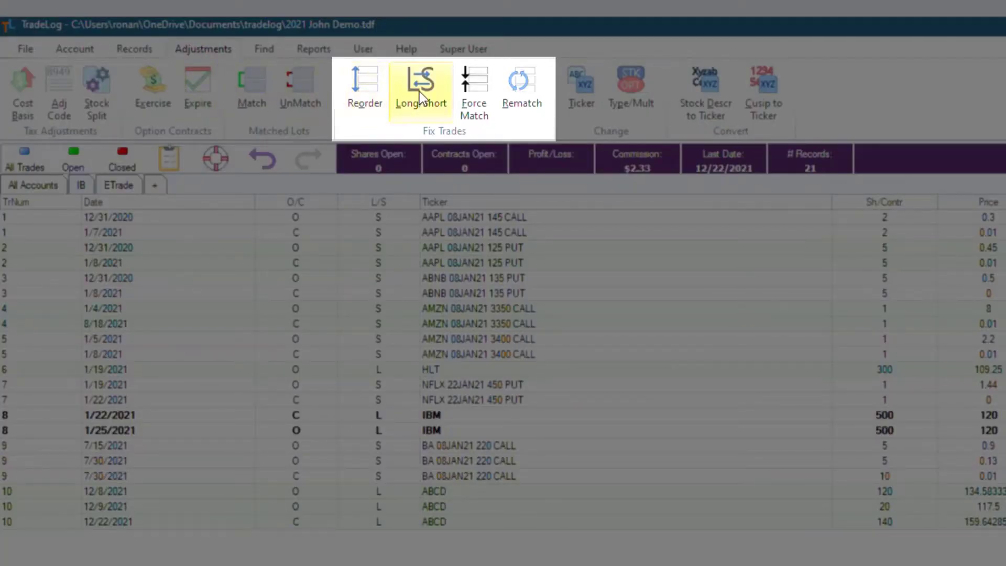
click(420, 82)
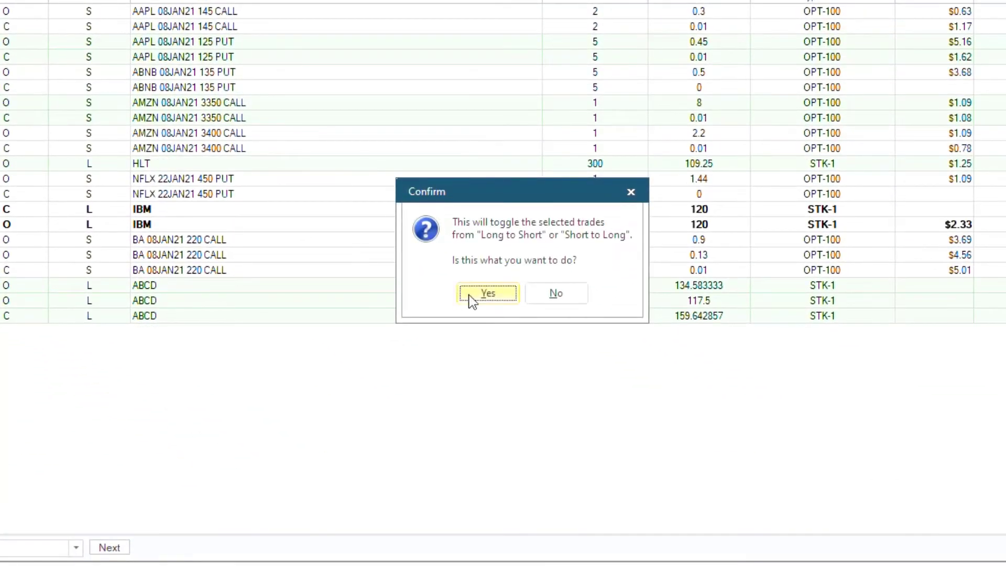
Confirm toggling both IBM records of trade 8 to short and save all 21 records.
click(488, 293)
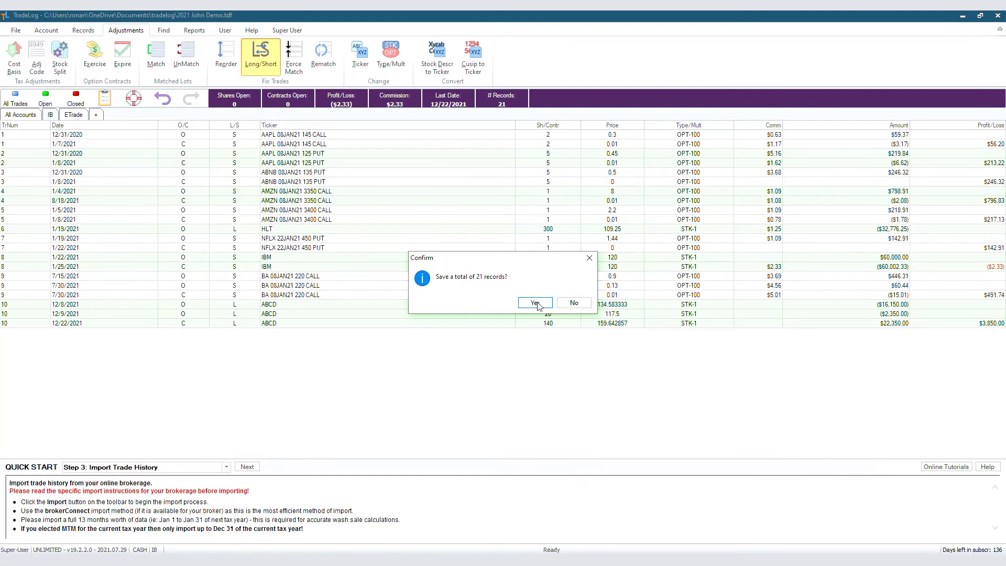
click(534, 302)
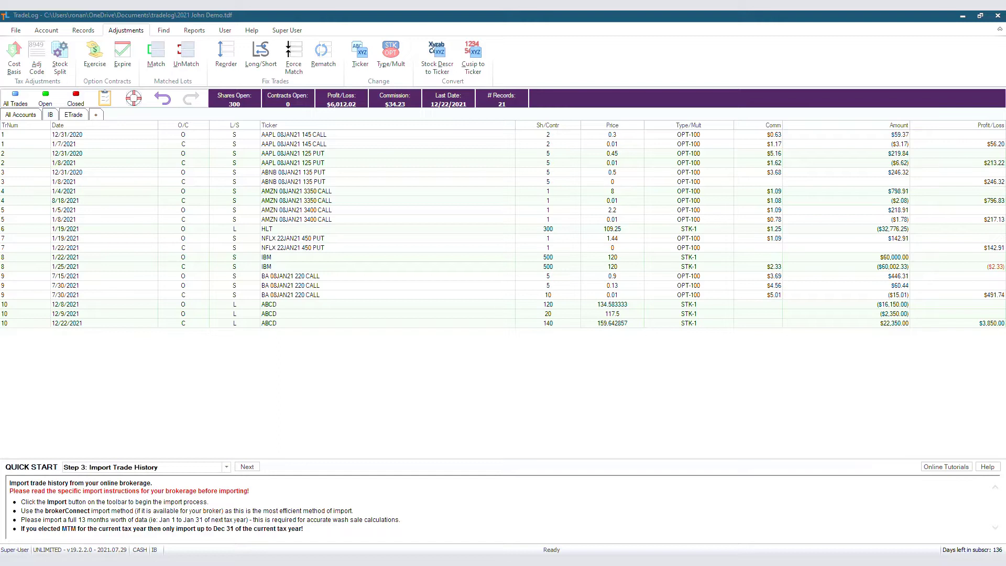
Switch to the ETrade account and open Edit Account to reach its Account Setup.
click(73, 114)
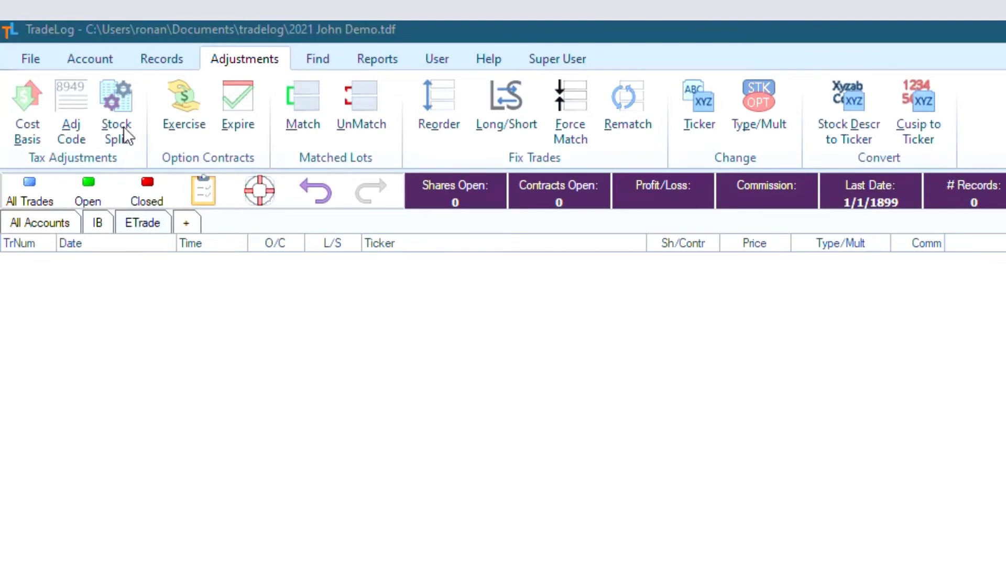
click(90, 59)
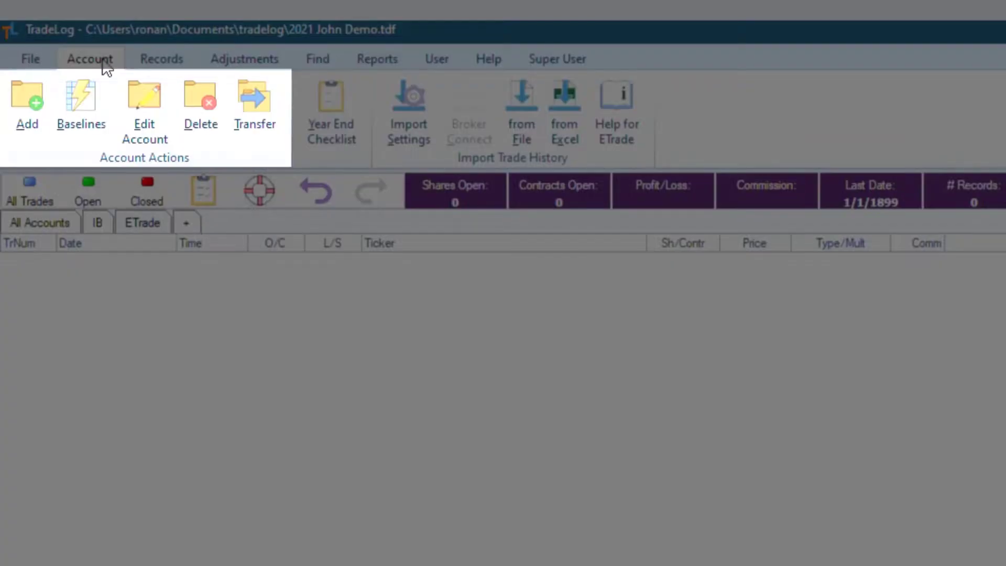
click(145, 96)
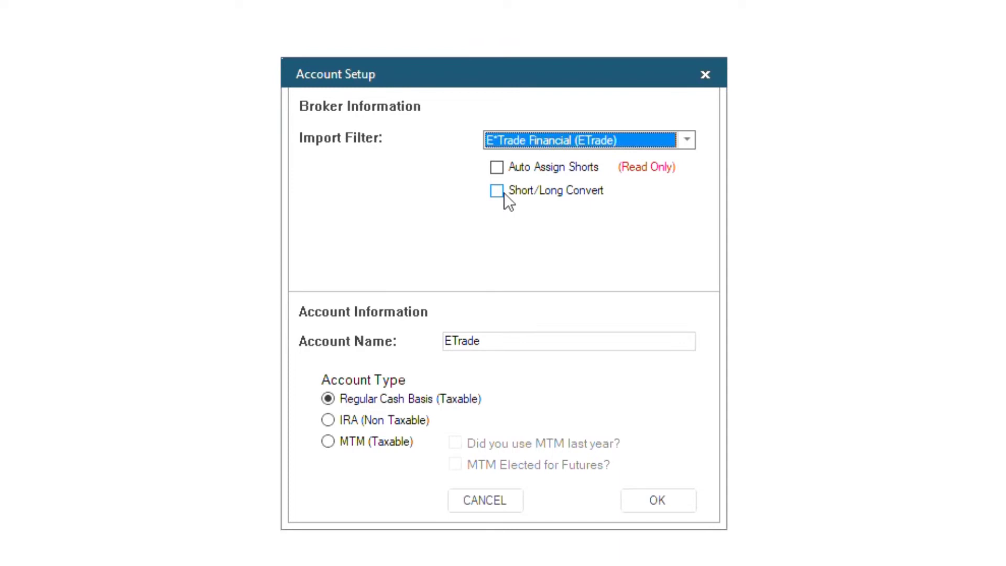
Enable Short/Long Convert, accept the warning, and apply the ETrade Account Setup with OK.
click(497, 190)
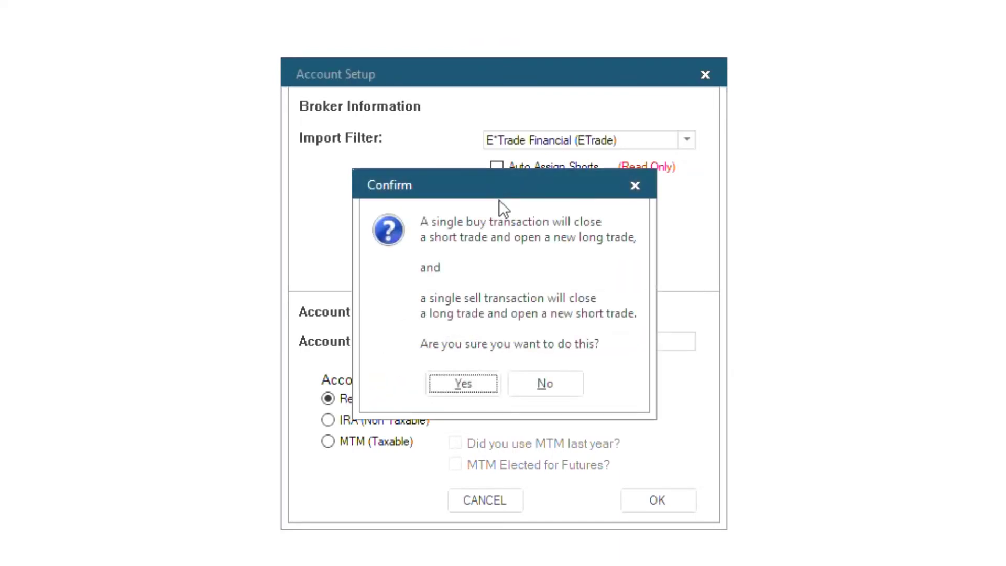
click(463, 383)
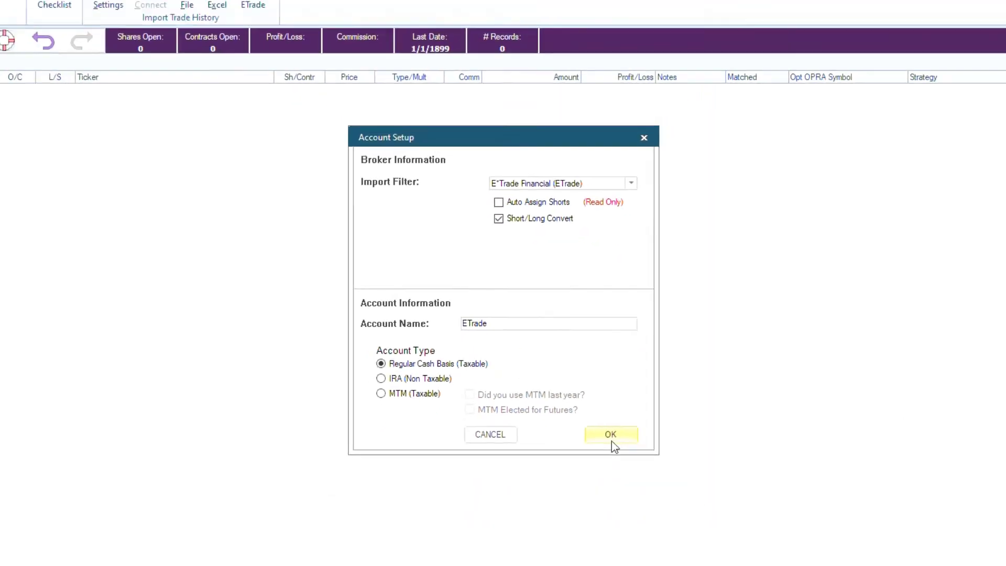
click(610, 434)
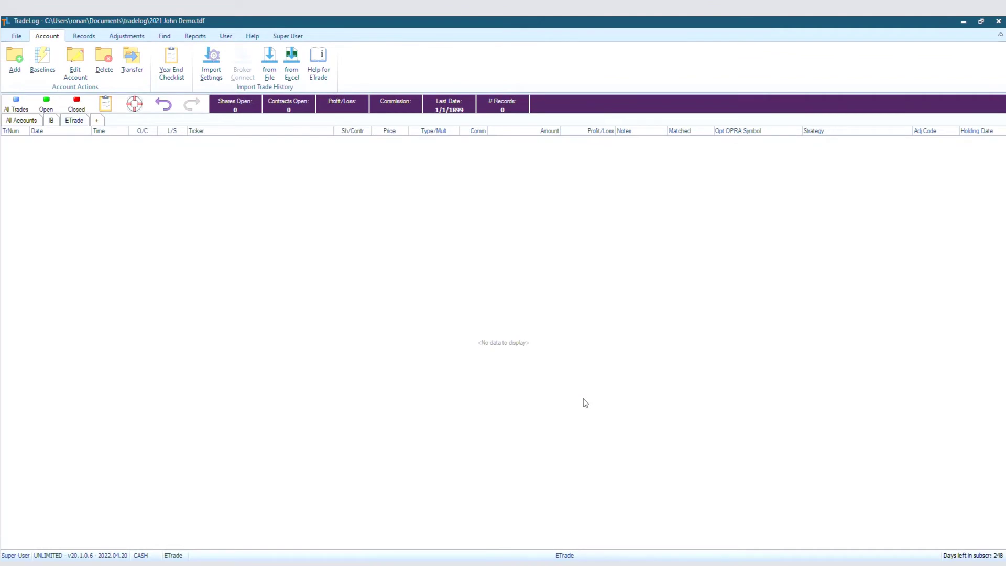
mouse_move(953, 327)
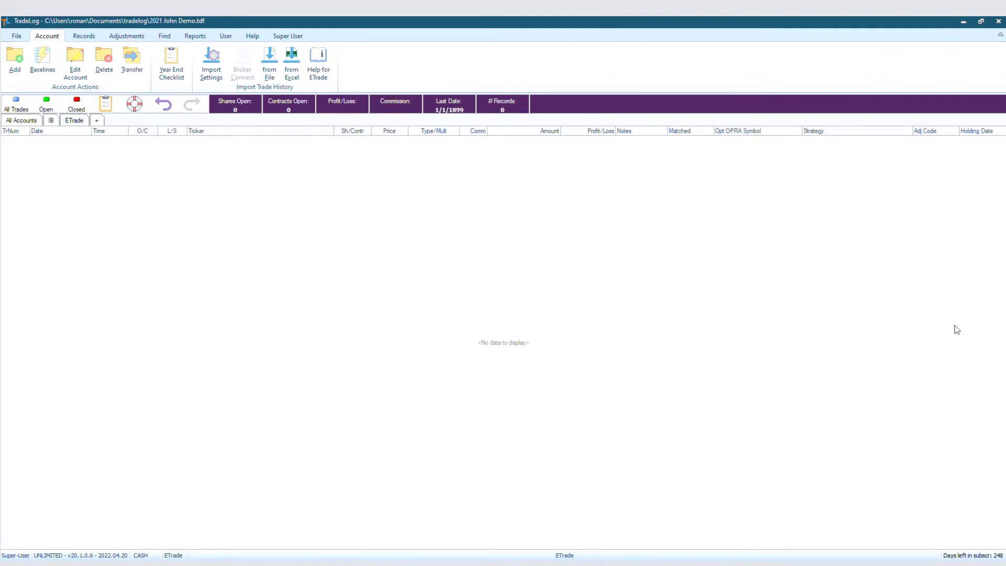